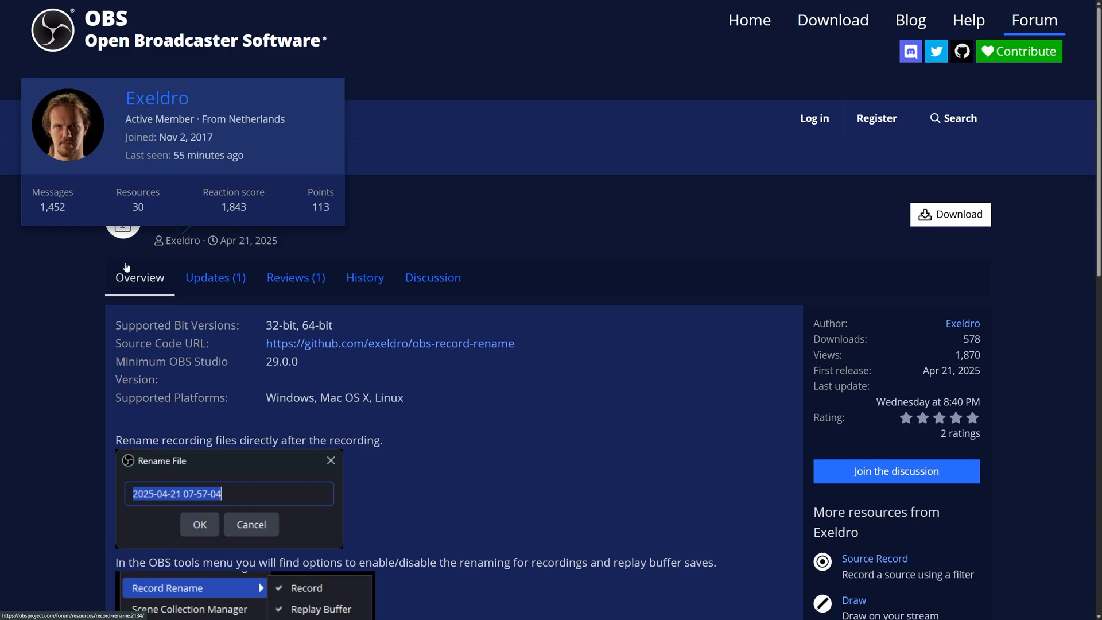
# - Scroll the Record Rename 0.1.0 overview and bring up its Windows, Linux and macOS downloads
pyautogui.scroll(-3)
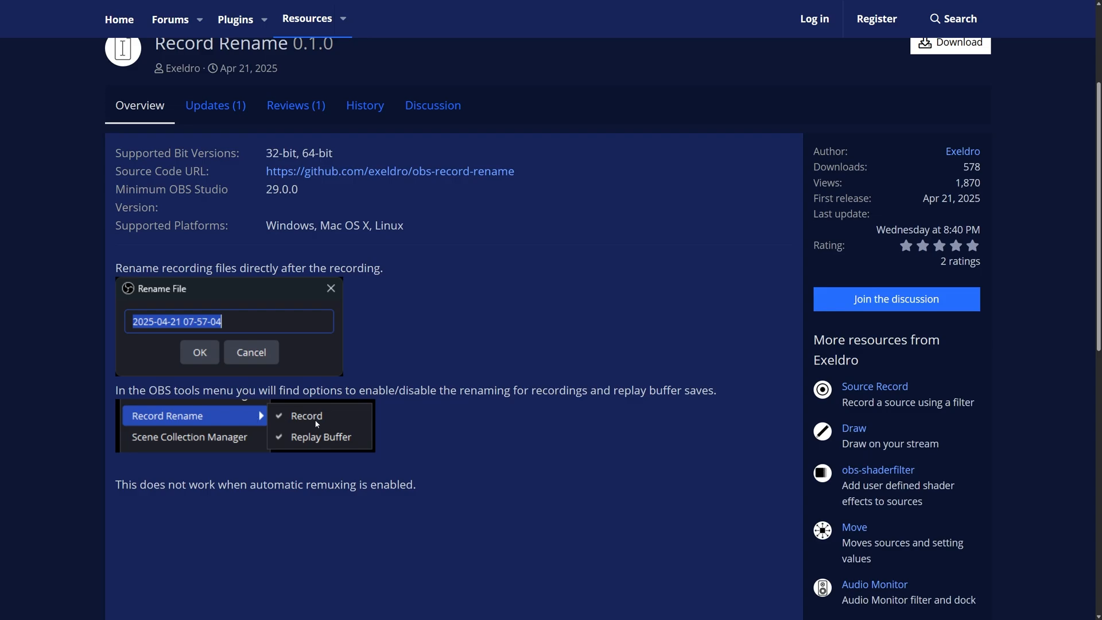
pyautogui.moveTo(422, 451)
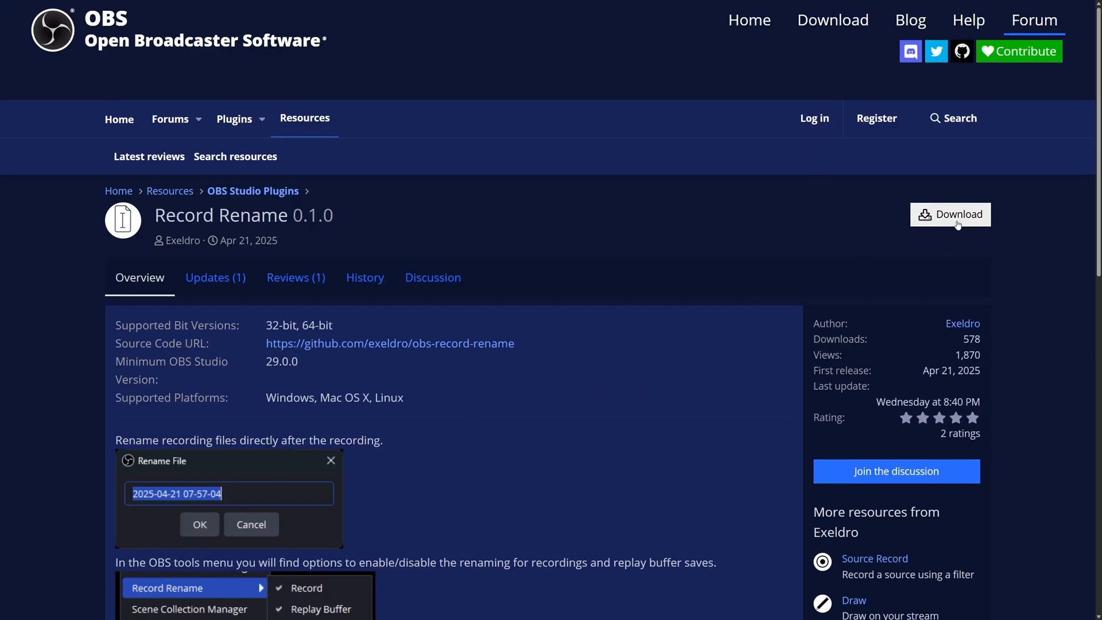
pyautogui.click(950, 214)
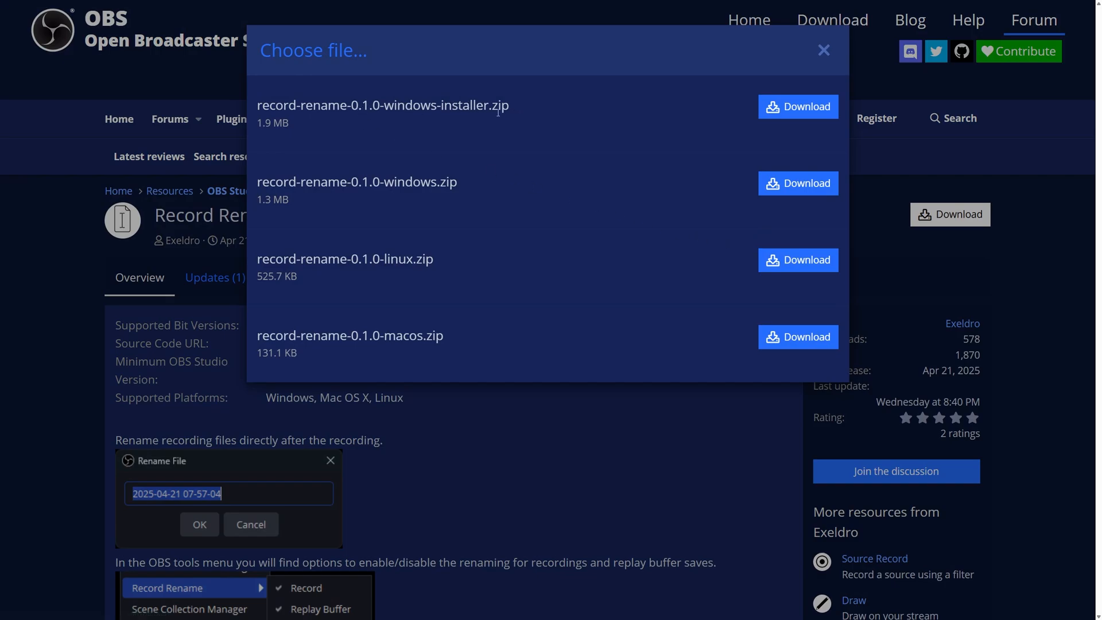
pyautogui.moveTo(455, 132)
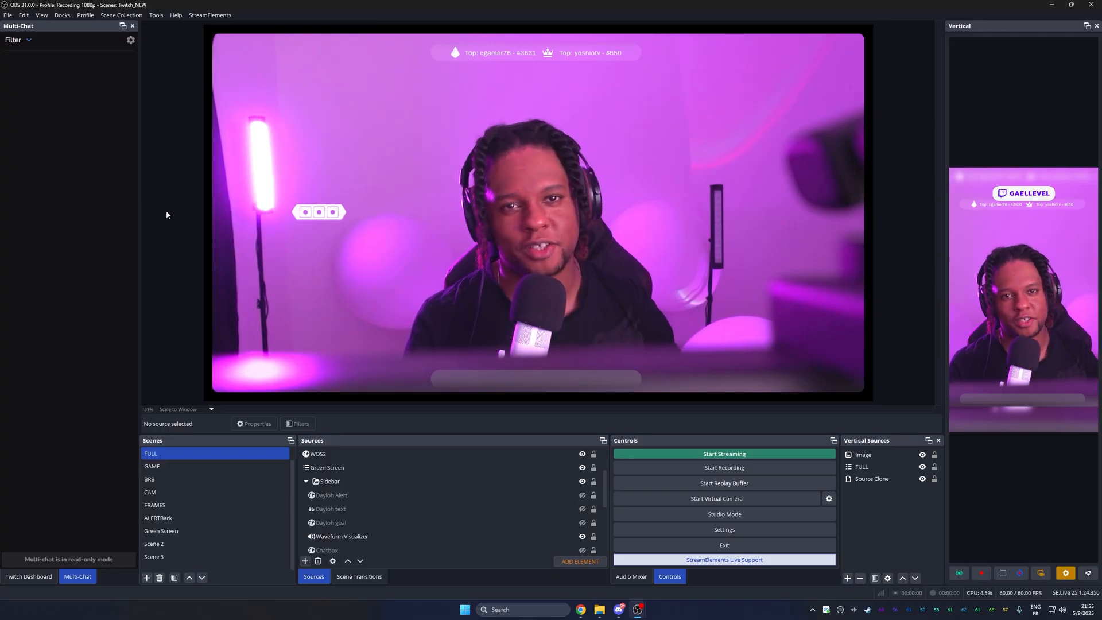
pyautogui.click(156, 15)
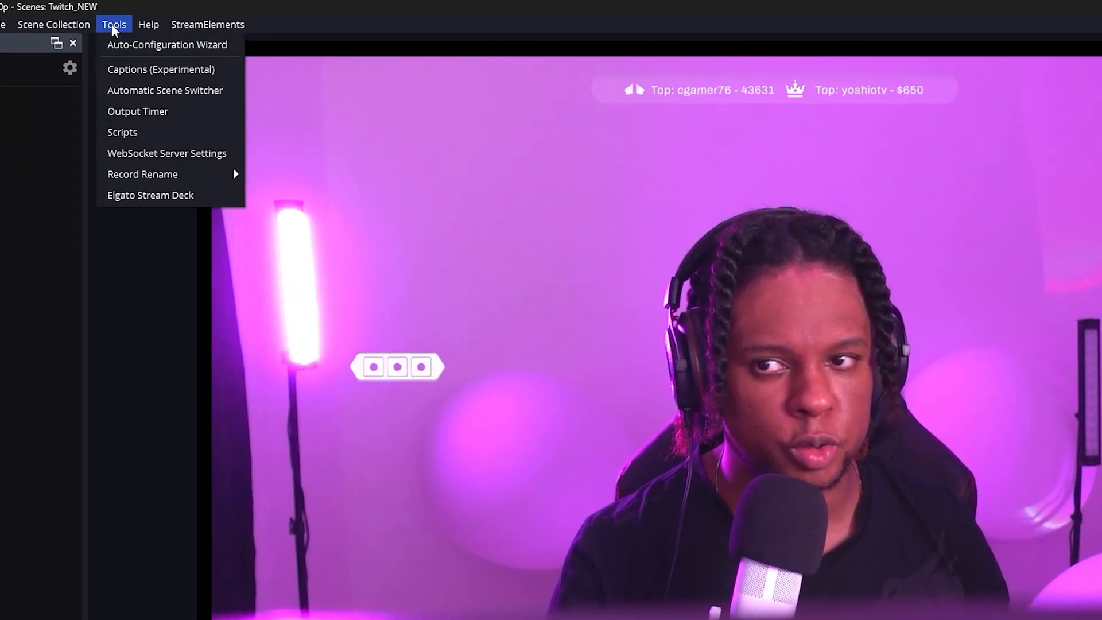
pyautogui.click(143, 174)
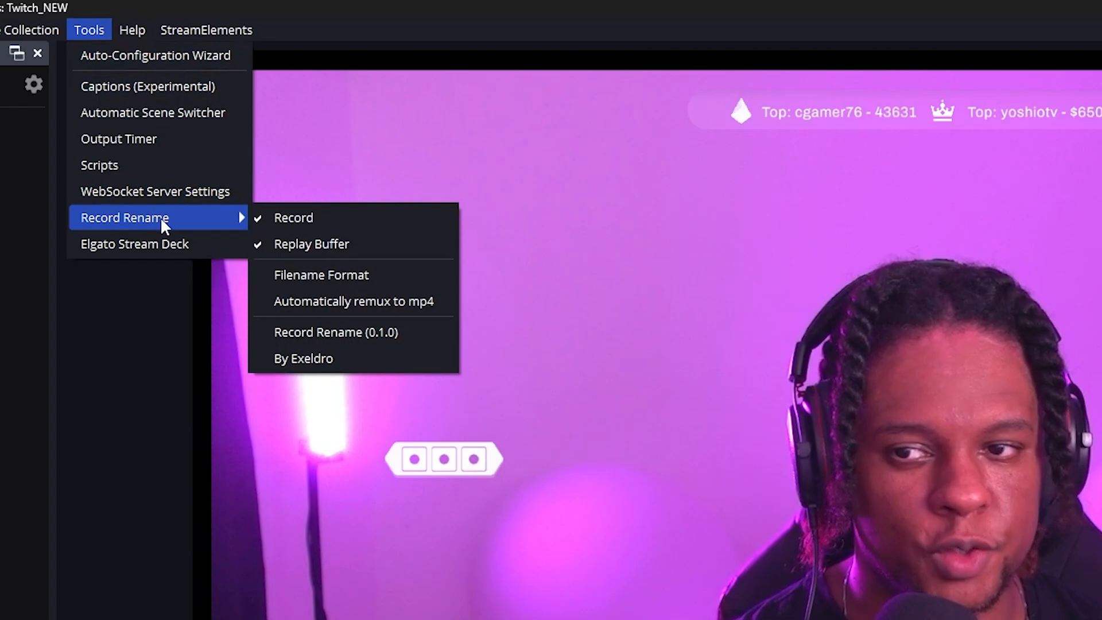
pyautogui.moveTo(355, 216)
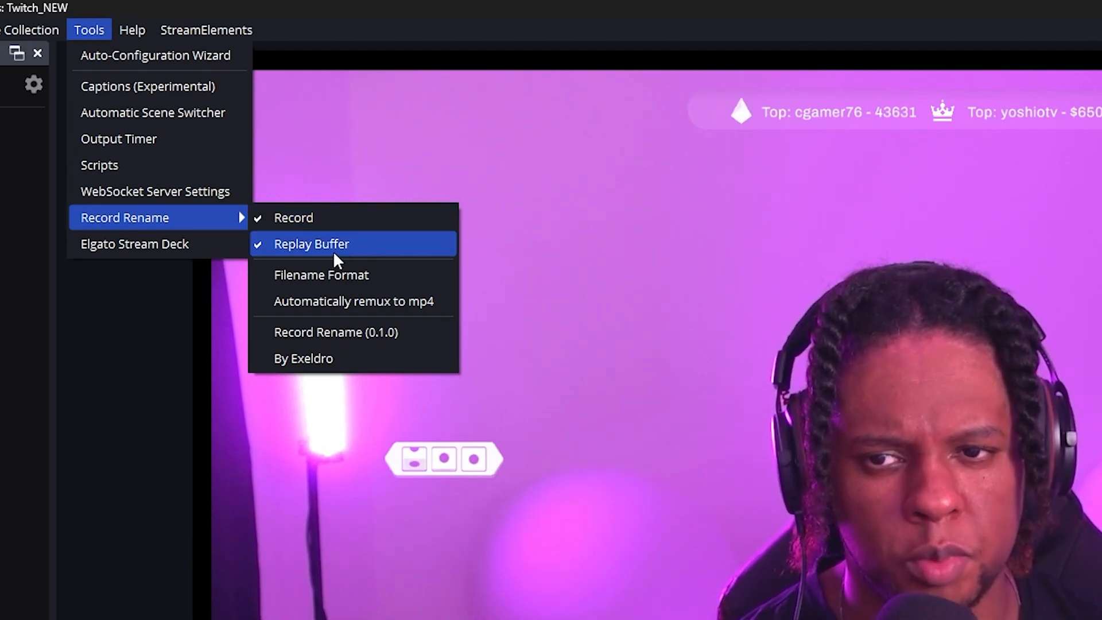
pyautogui.click(311, 244)
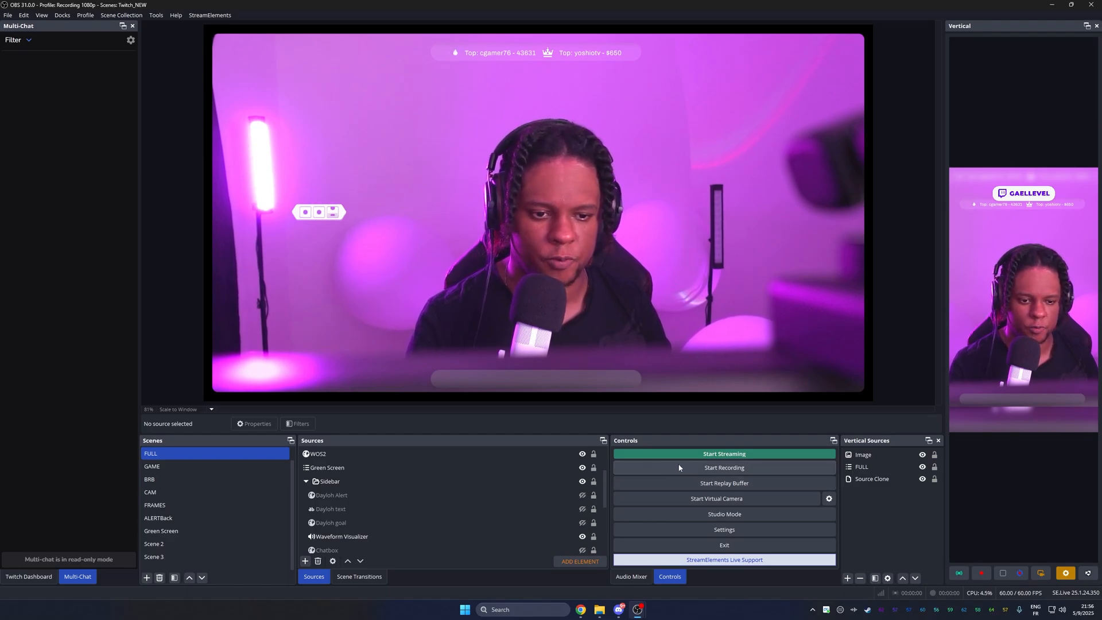
# - Record a brief test clip in OBS Studio, starting and then stopping the recording
pyautogui.click(723, 467)
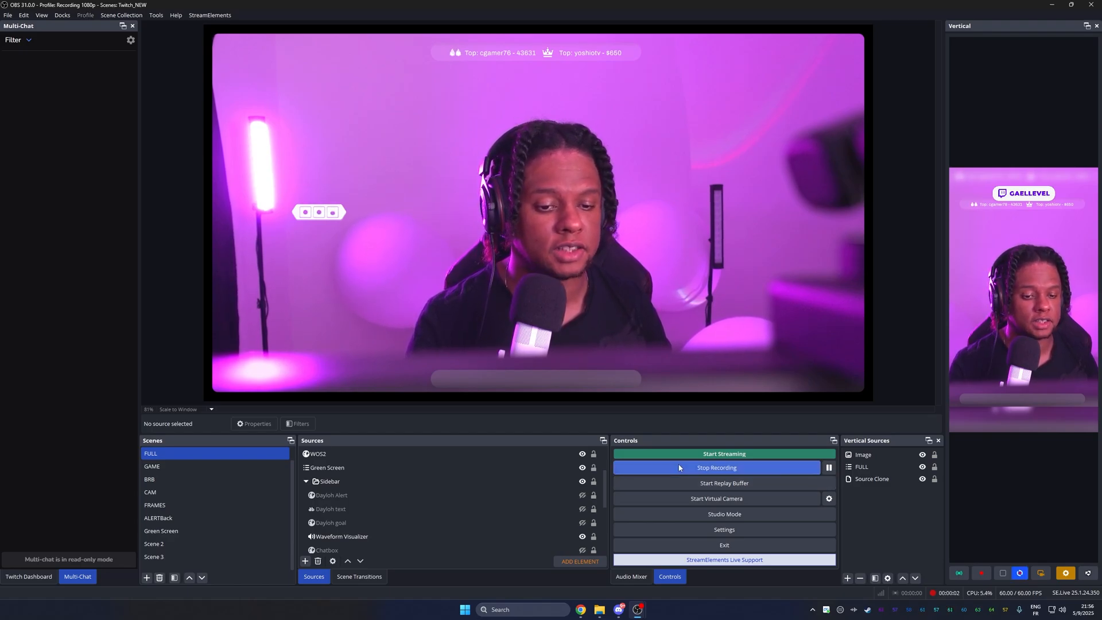
pyautogui.click(724, 467)
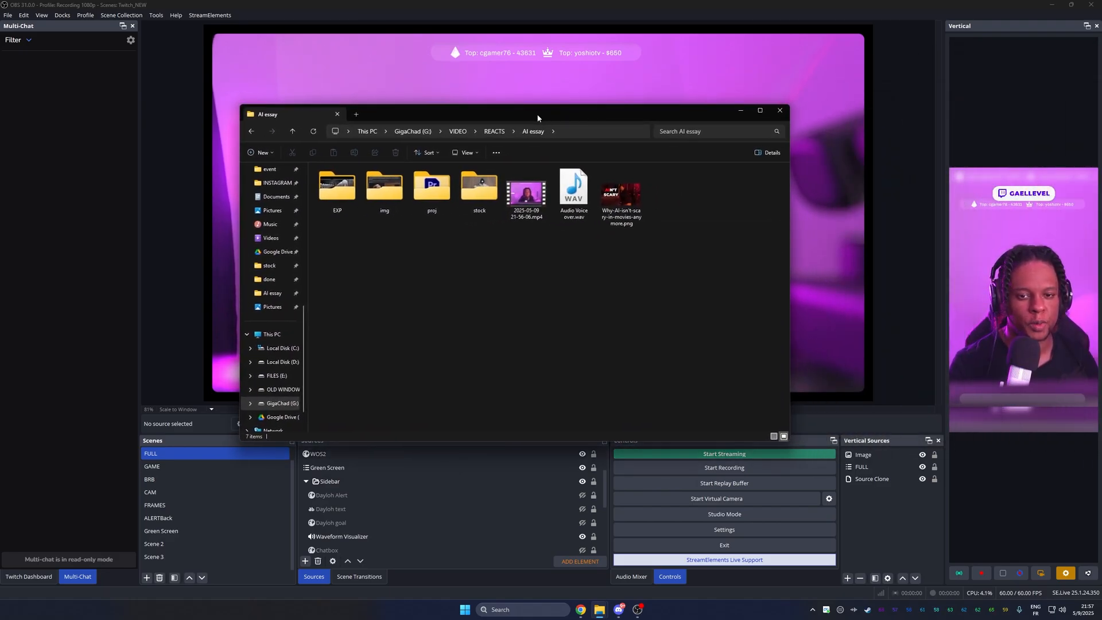
pyautogui.click(525, 191)
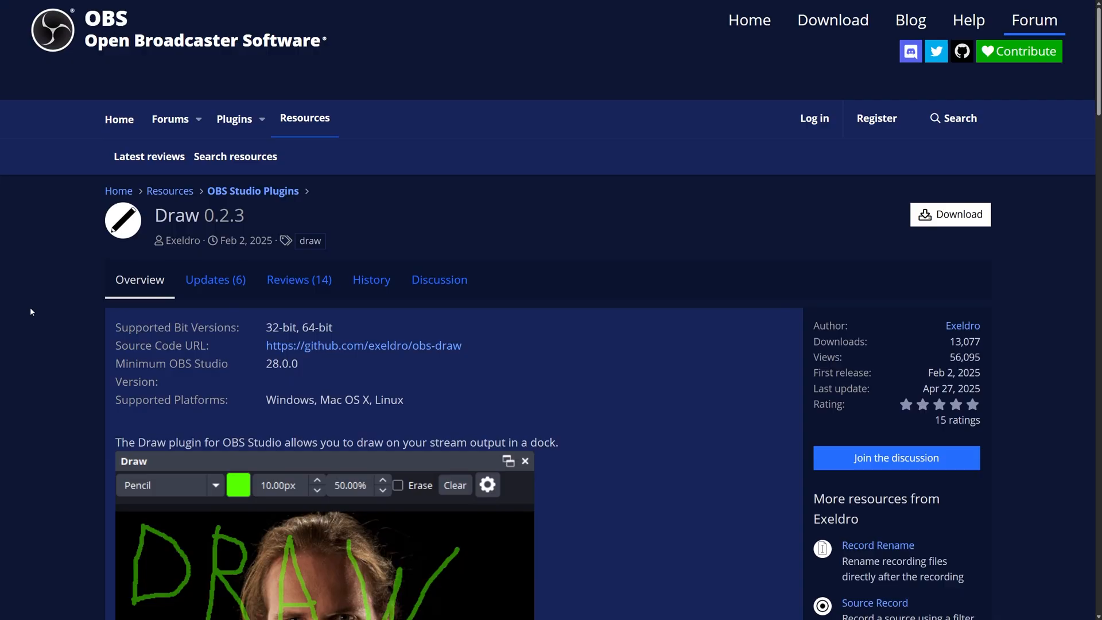
# - Scroll through the Draw 0.2.3 plugin overview, then return to the OBS Studio window
pyautogui.scroll(-3)
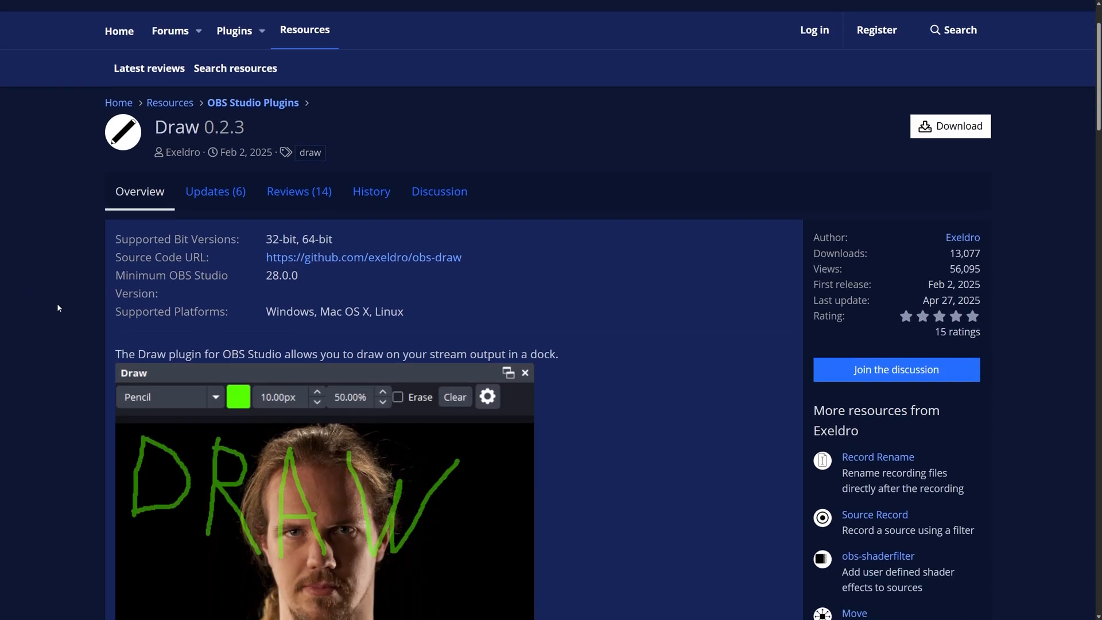
pyautogui.scroll(-3)
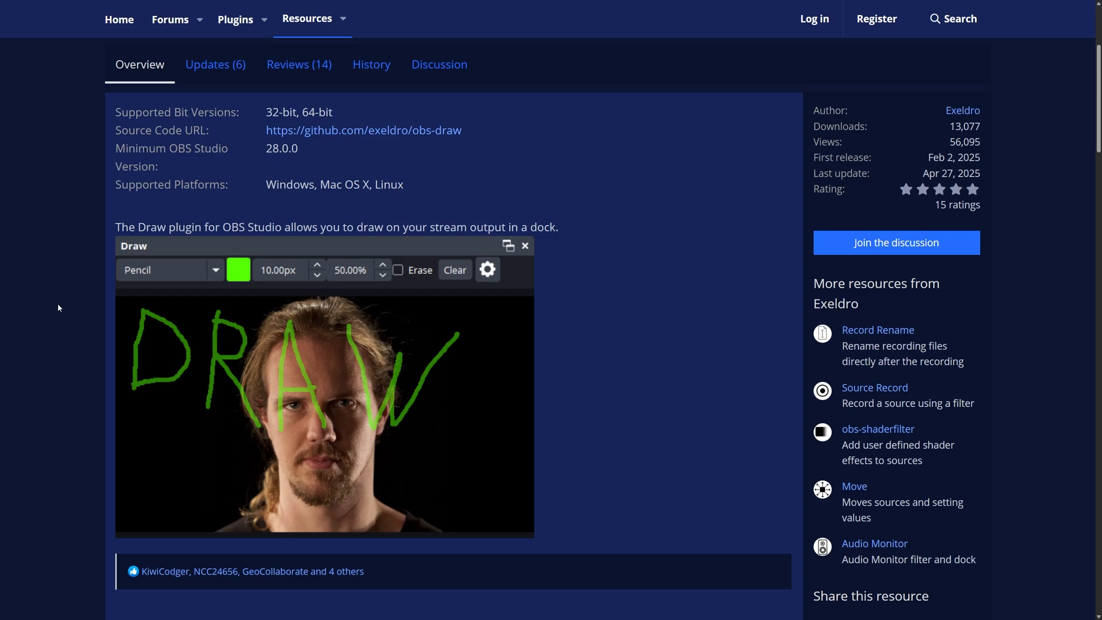
pyautogui.moveTo(144, 312)
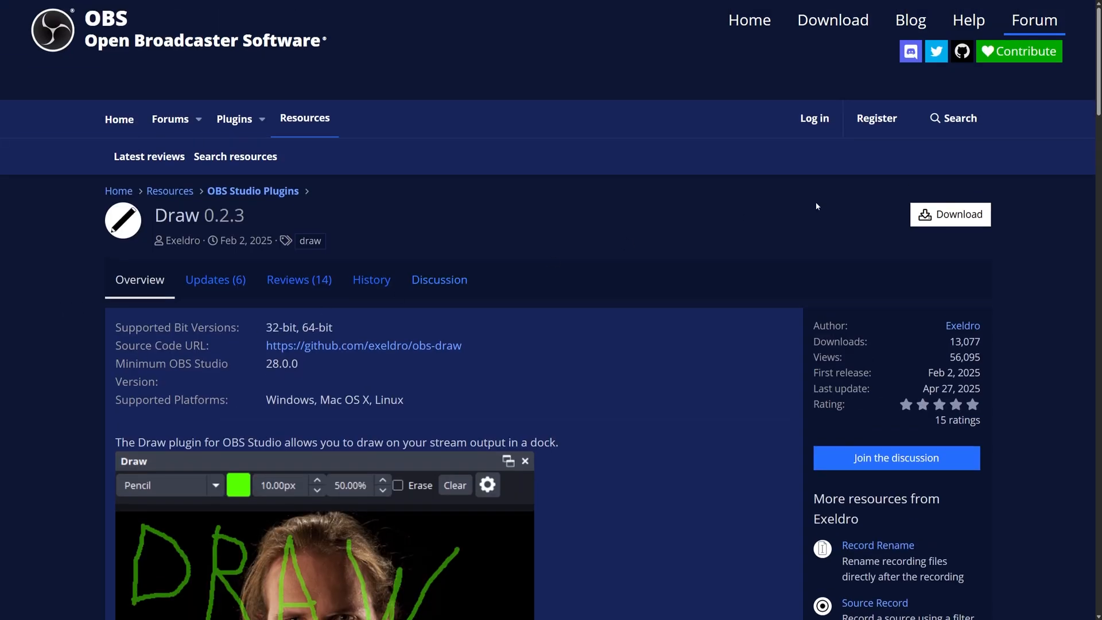
pyautogui.click(949, 214)
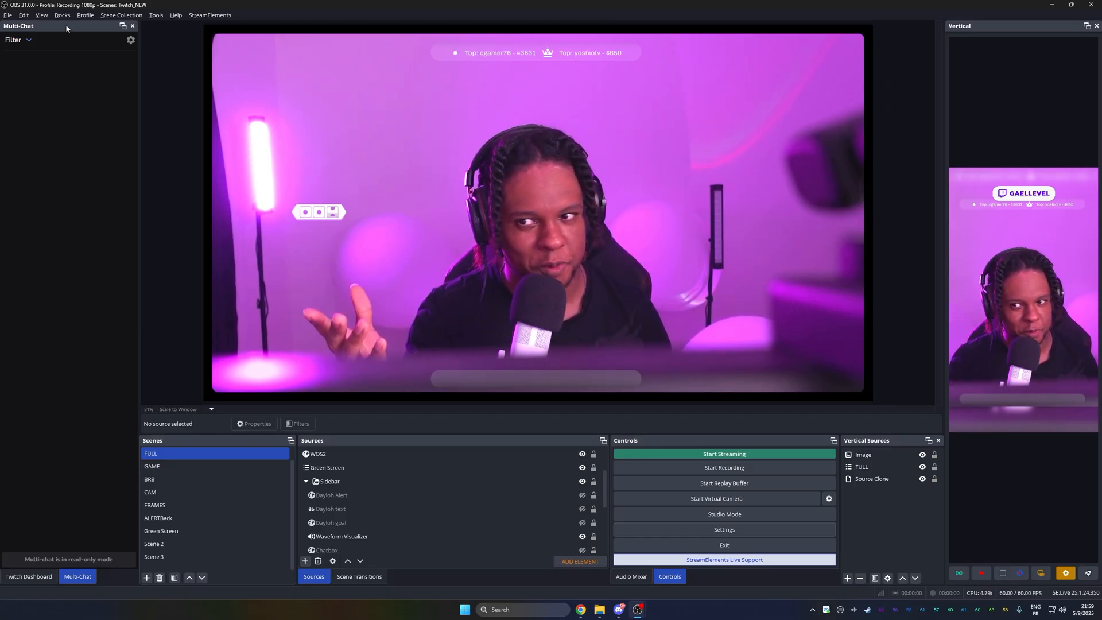
# - Open the Draw dock, doodle red marks on the camera preview, then clear them
pyautogui.click(62, 15)
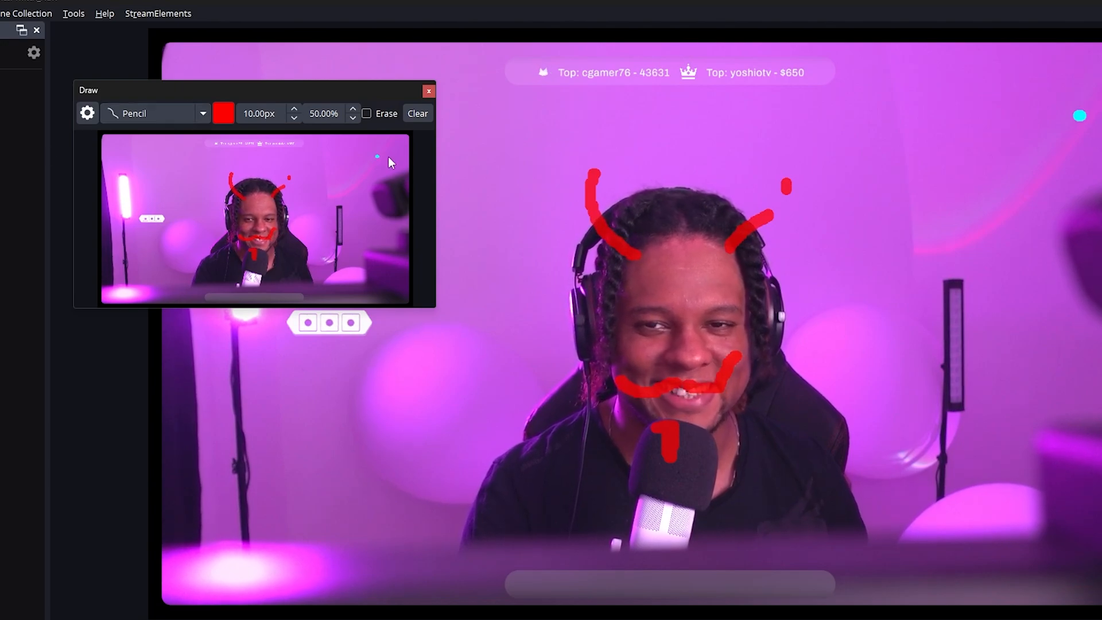
pyautogui.click(87, 113)
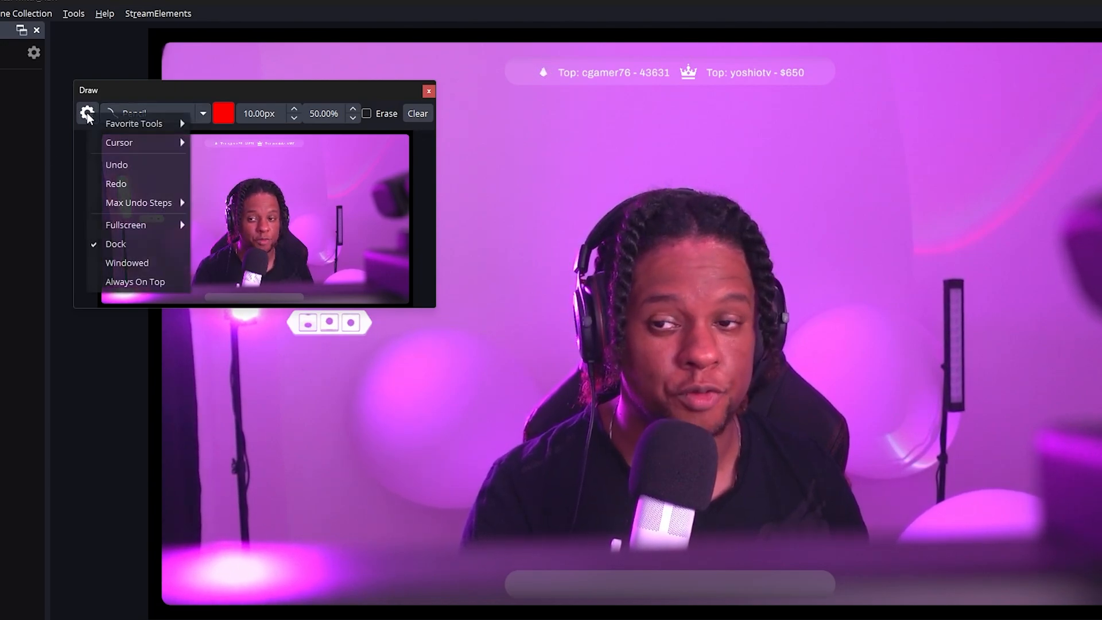
pyautogui.moveTo(133, 124)
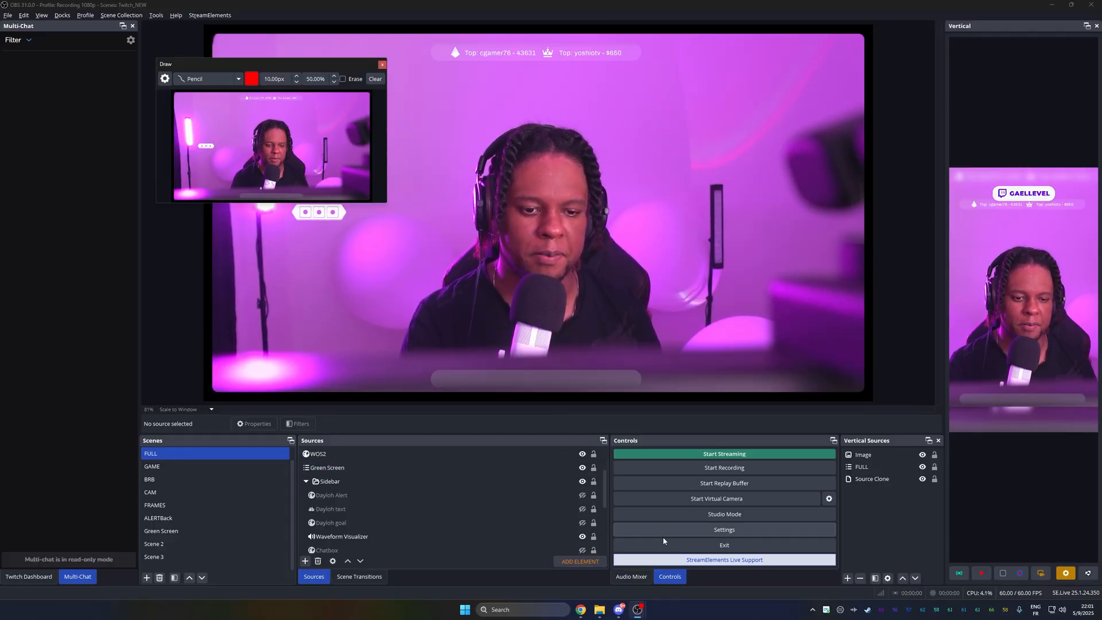
# - Check the Draw Clear and show/hide hotkeys, then switch to StreamUP Hotkey Display
pyautogui.click(723, 529)
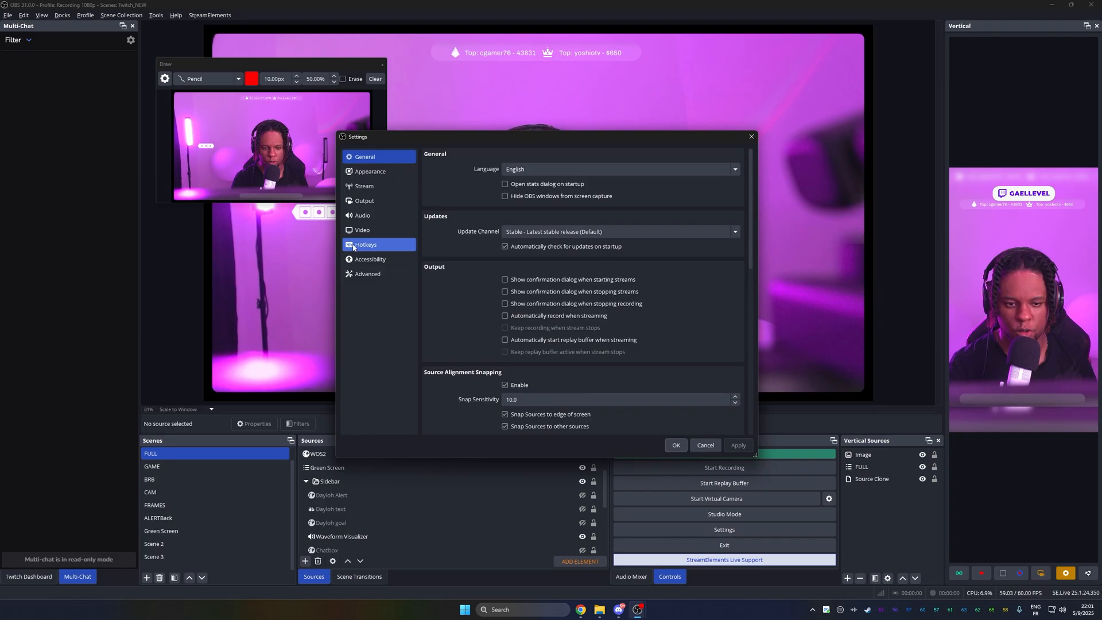
pyautogui.click(366, 245)
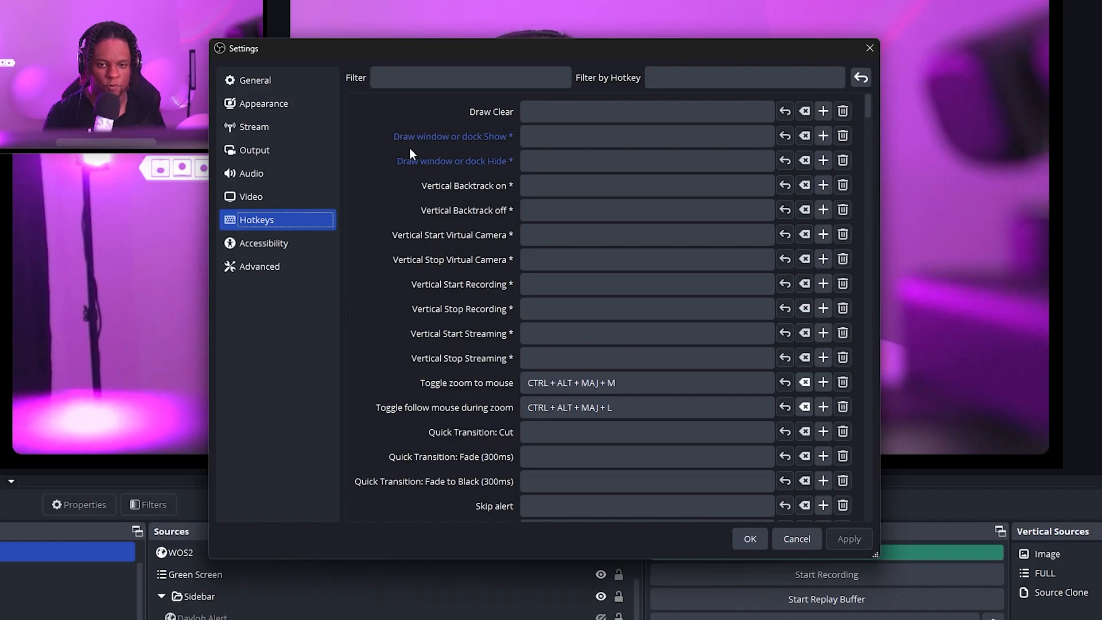
pyautogui.moveTo(448, 151)
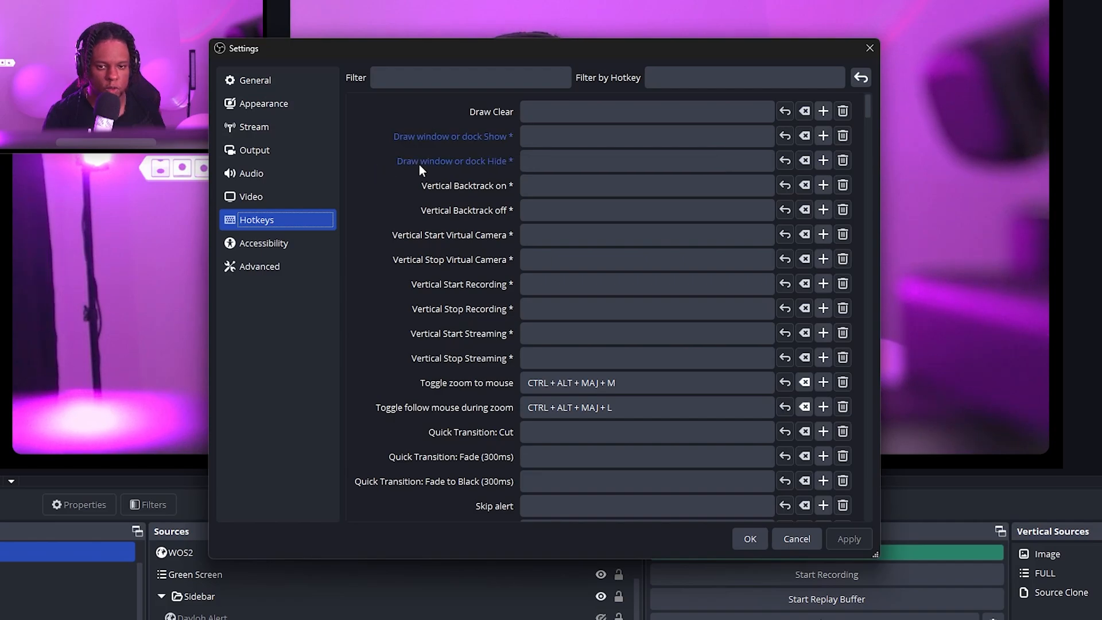
pyautogui.click(645, 110)
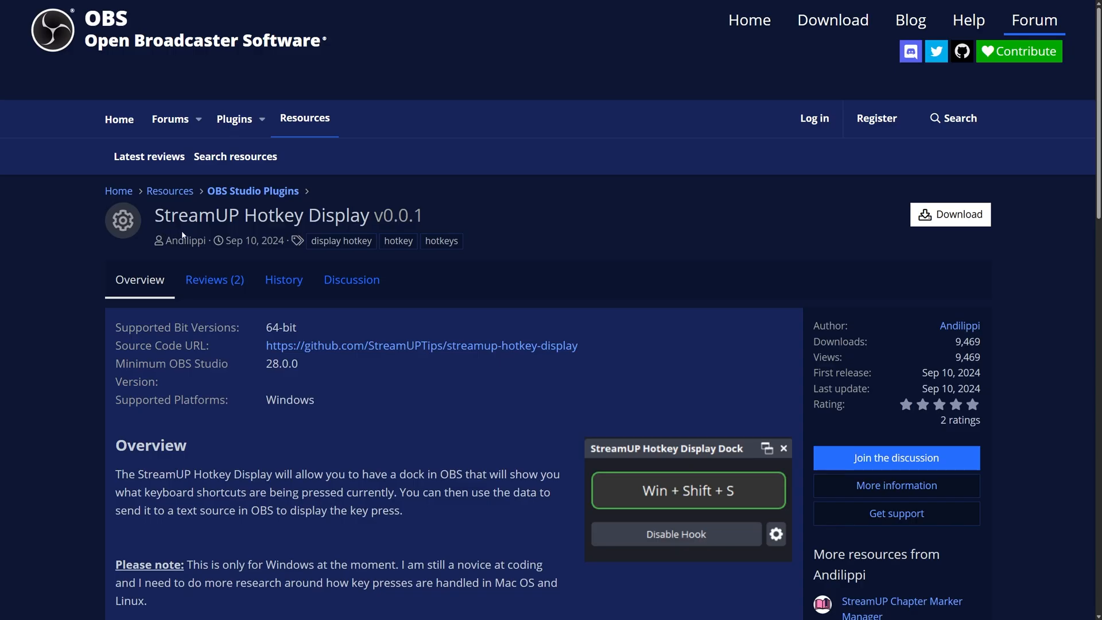
pyautogui.moveTo(175, 257)
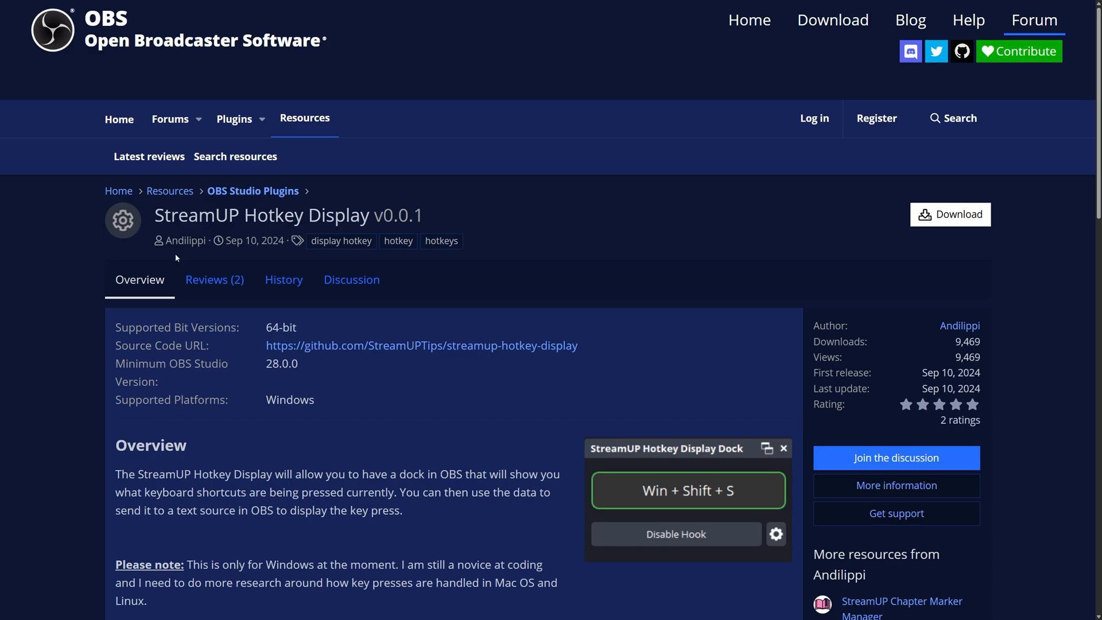